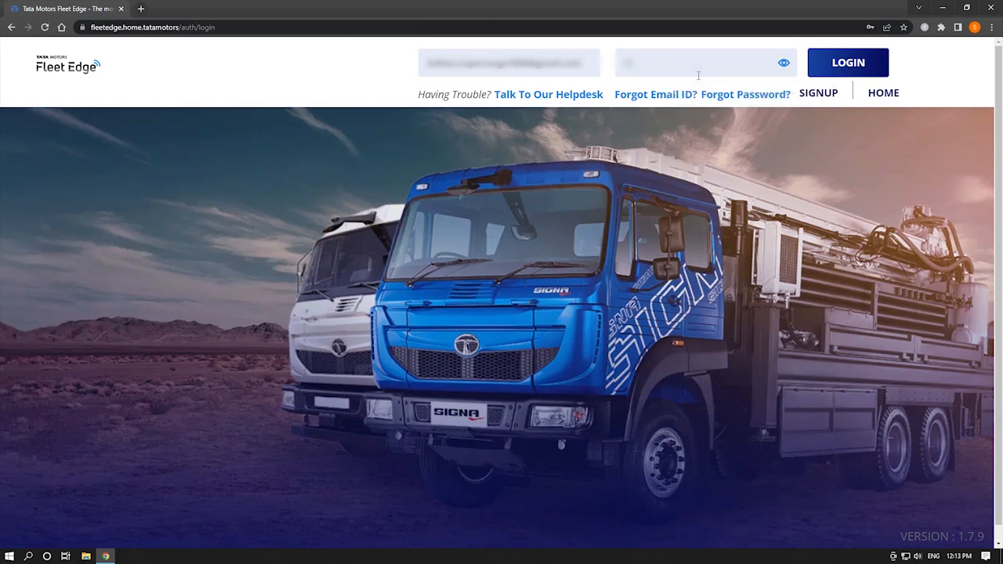
Log into the Fleet Edge account with the entered credentials
click(846, 63)
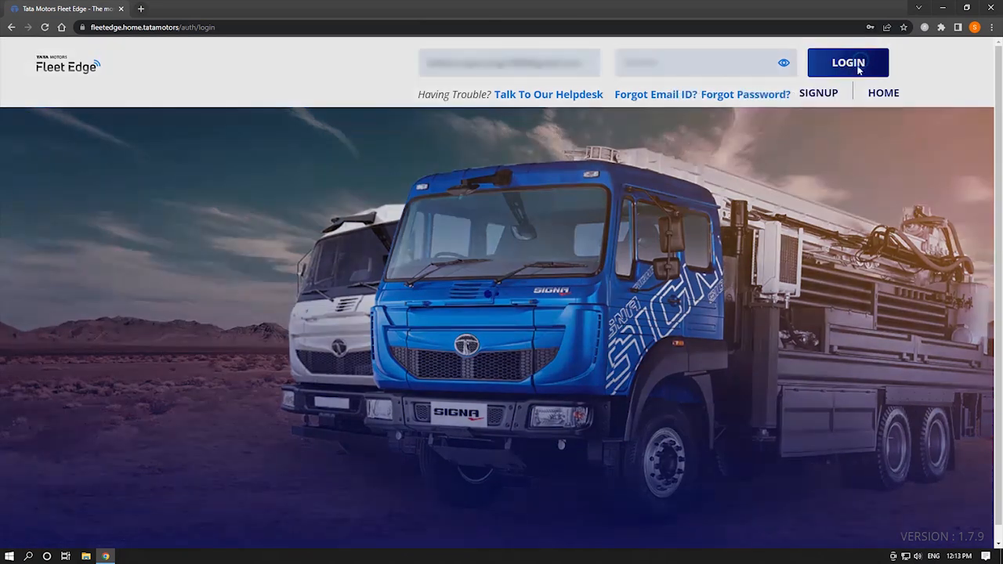
click(848, 63)
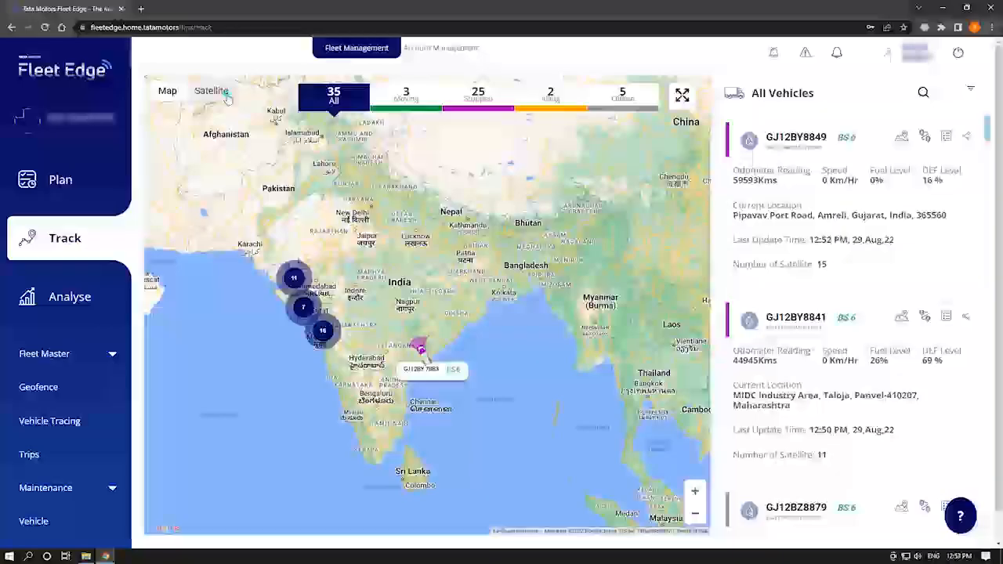
Zoom the map to the first listed vehicle and expand it to full screen
click(212, 90)
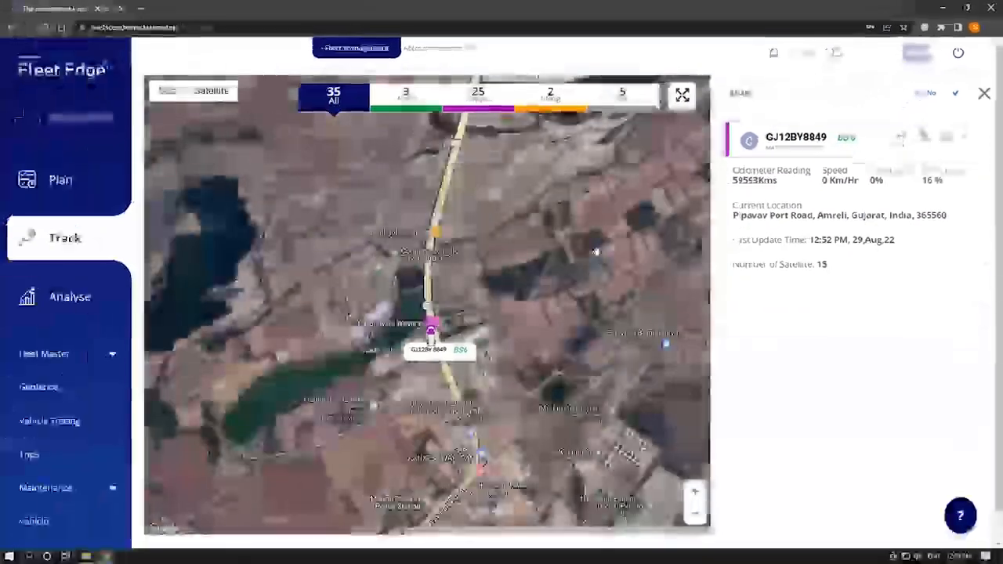
click(984, 94)
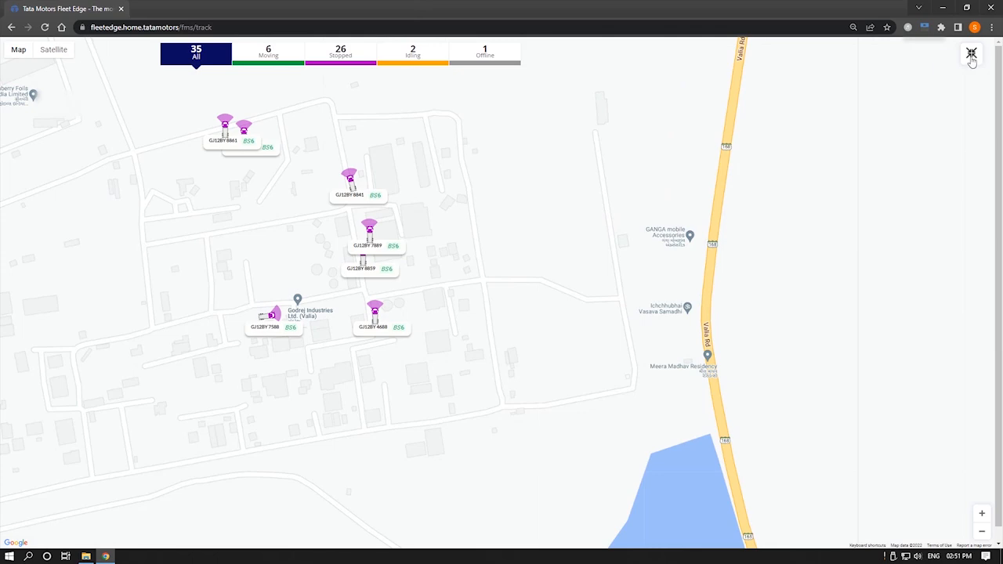
click(971, 54)
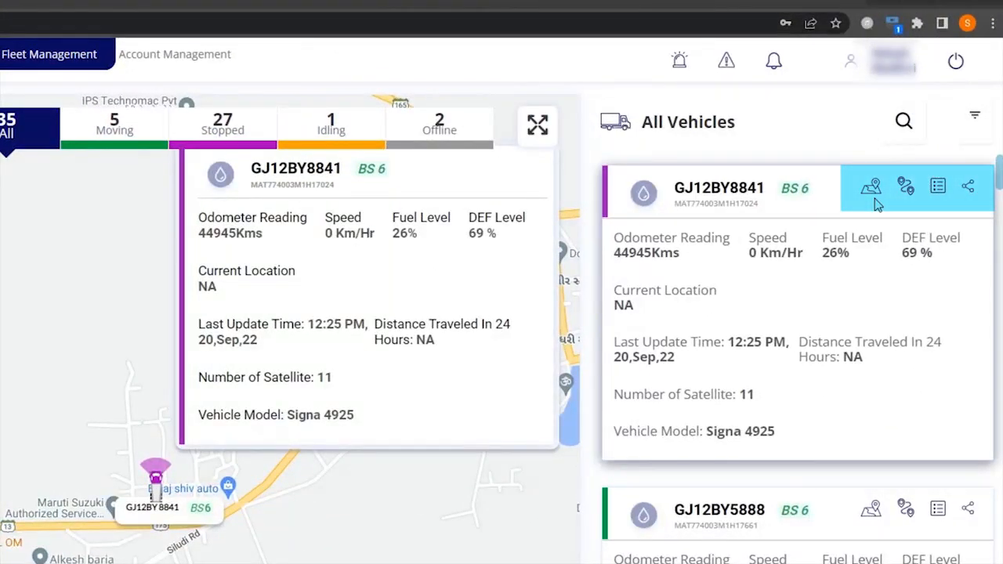
click(871, 186)
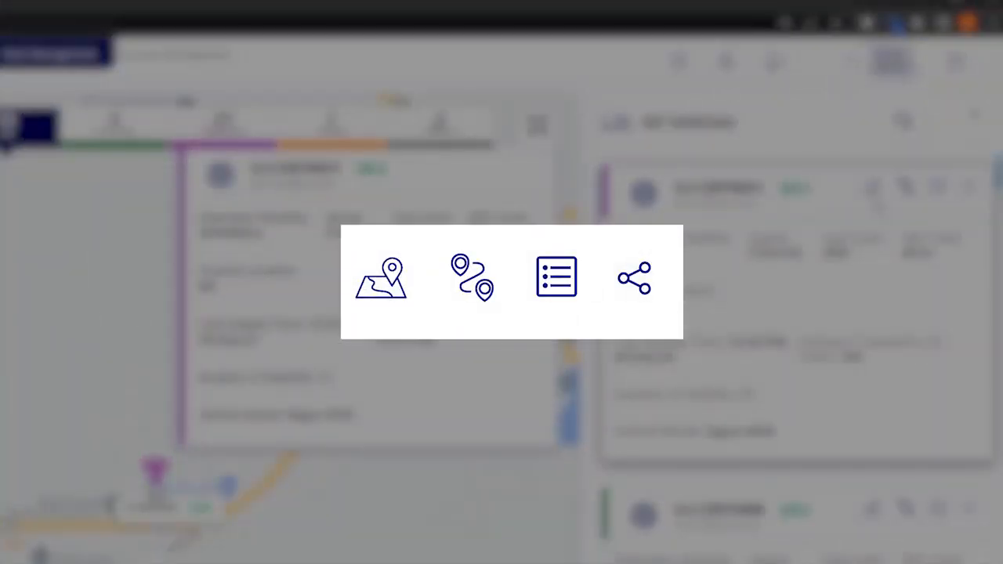
mouse_move(384, 279)
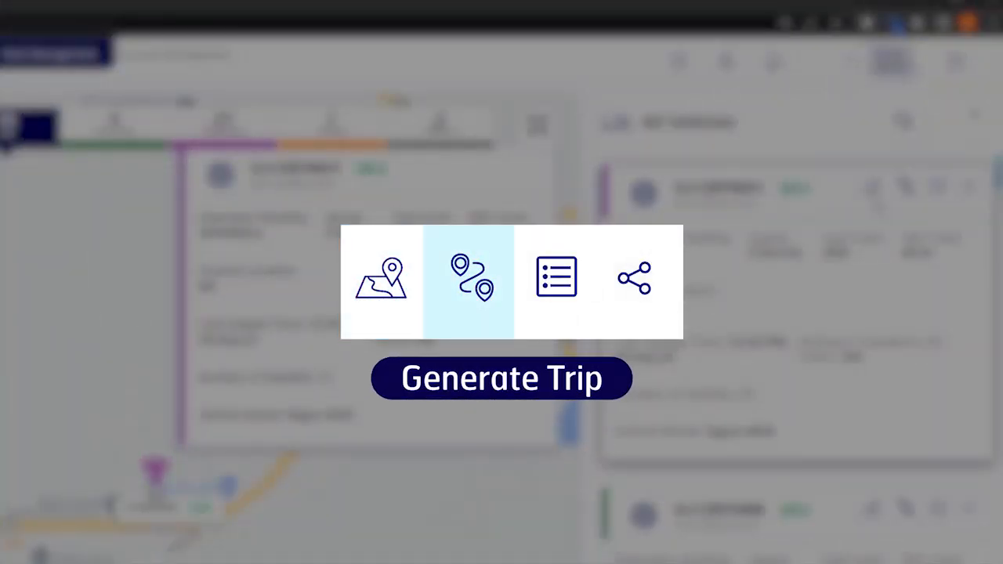
click(555, 279)
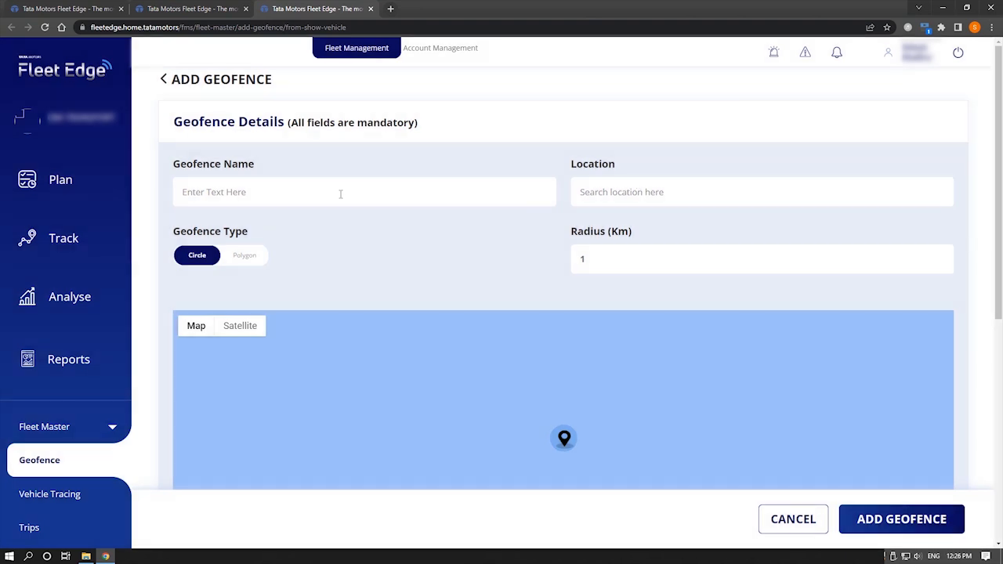
Name the geofence 11 and set its location to Teen Hath Naka Flyover
text(11)
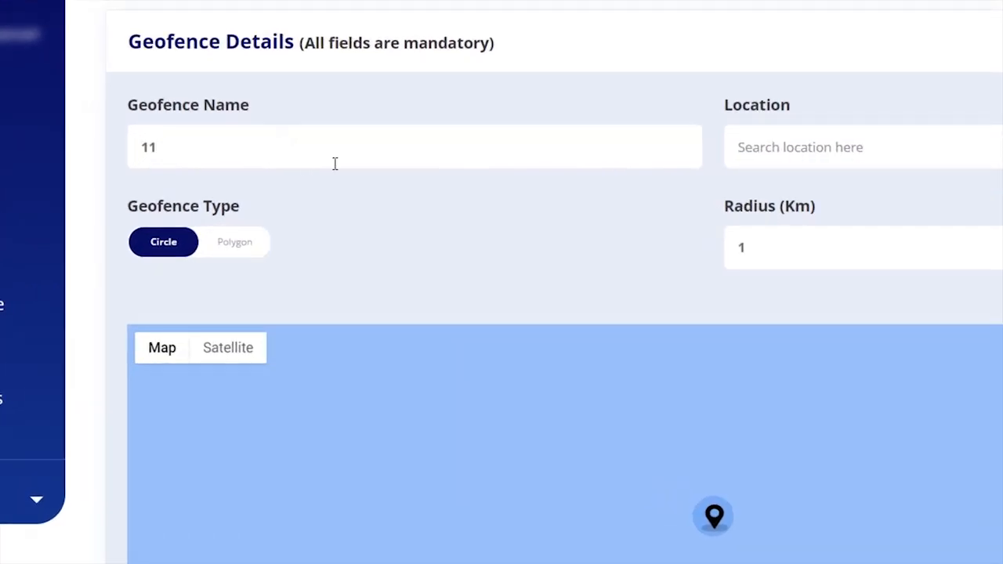
mouse_move(382, 185)
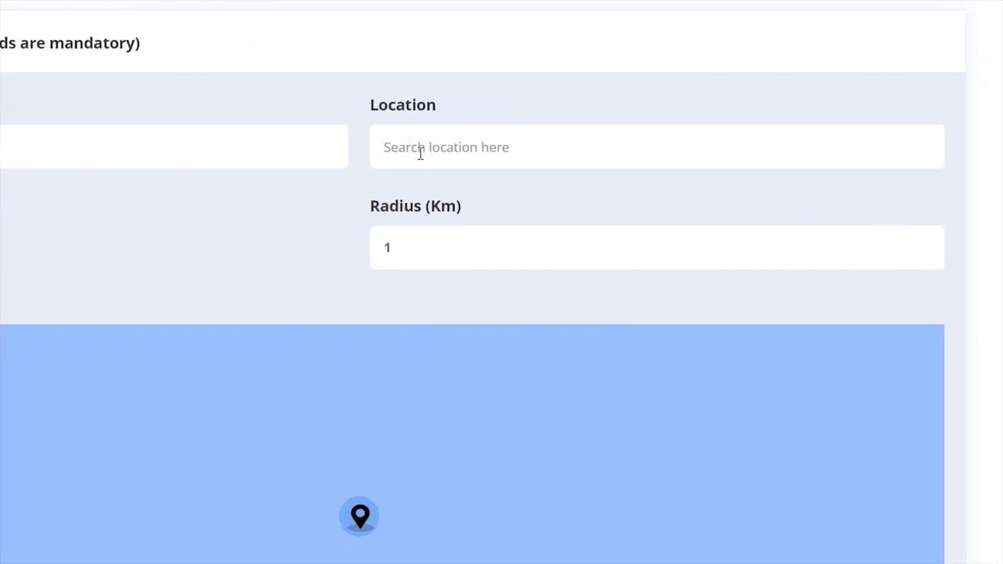
text(Teen ha)
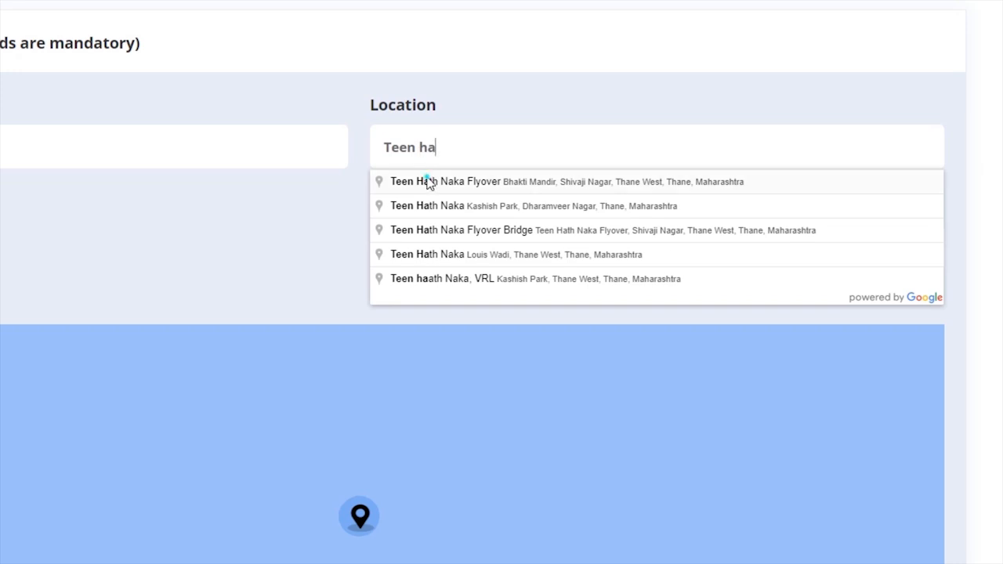
click(447, 182)
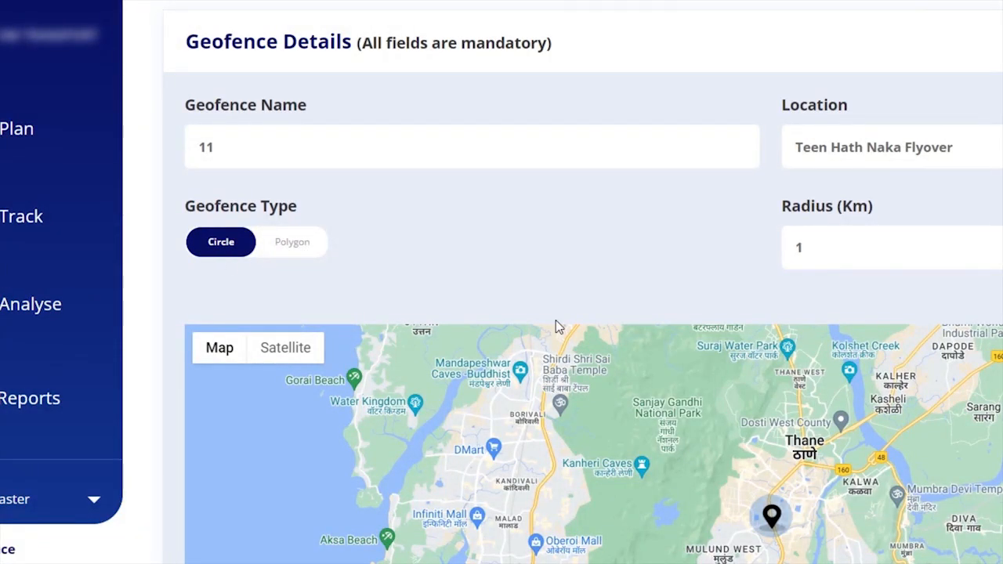
Replace the circle geofence's Radius (Km) value with 2, then 1, and edit it again
scroll(down, 3)
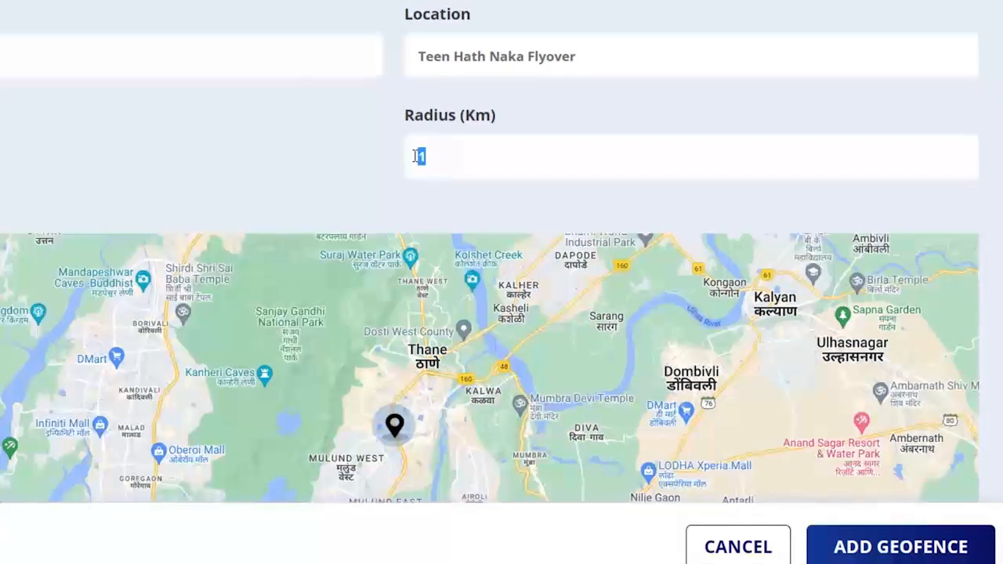
click(424, 157)
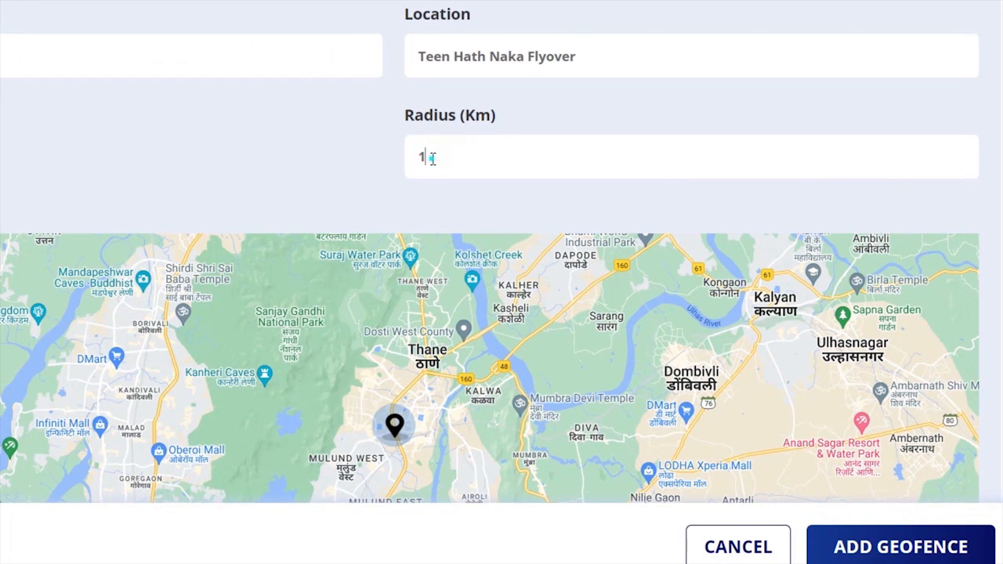
text(2)
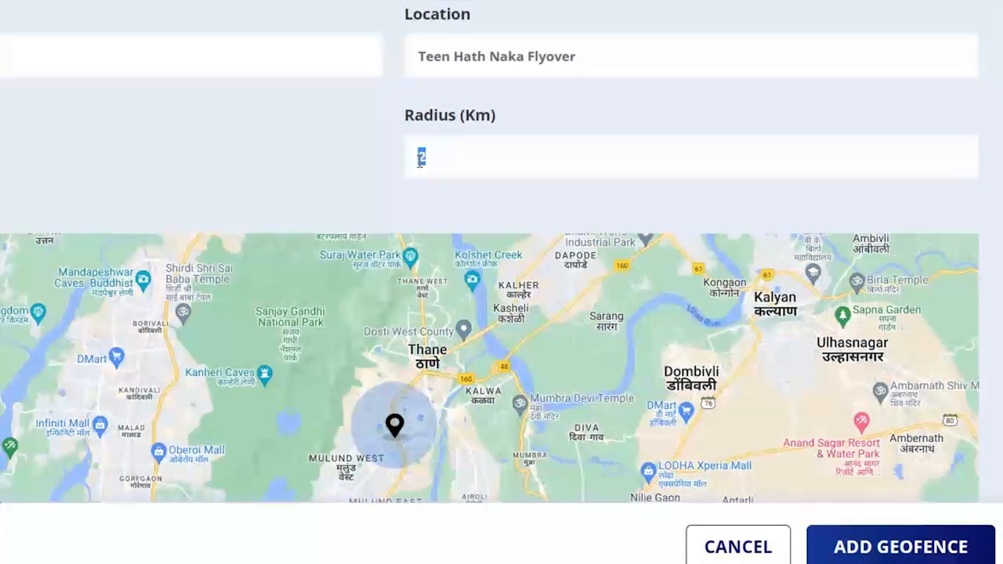
text(1)
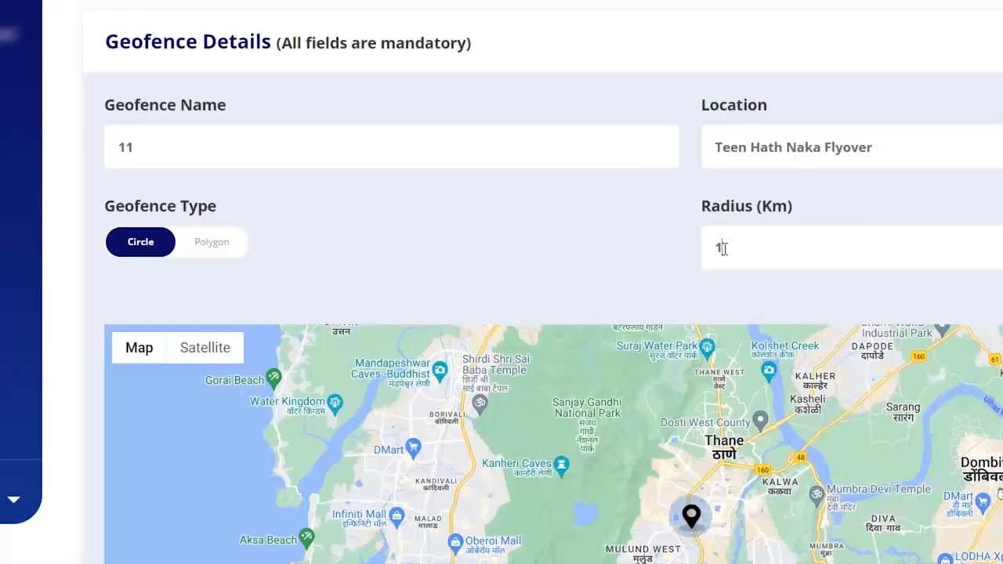
click(212, 241)
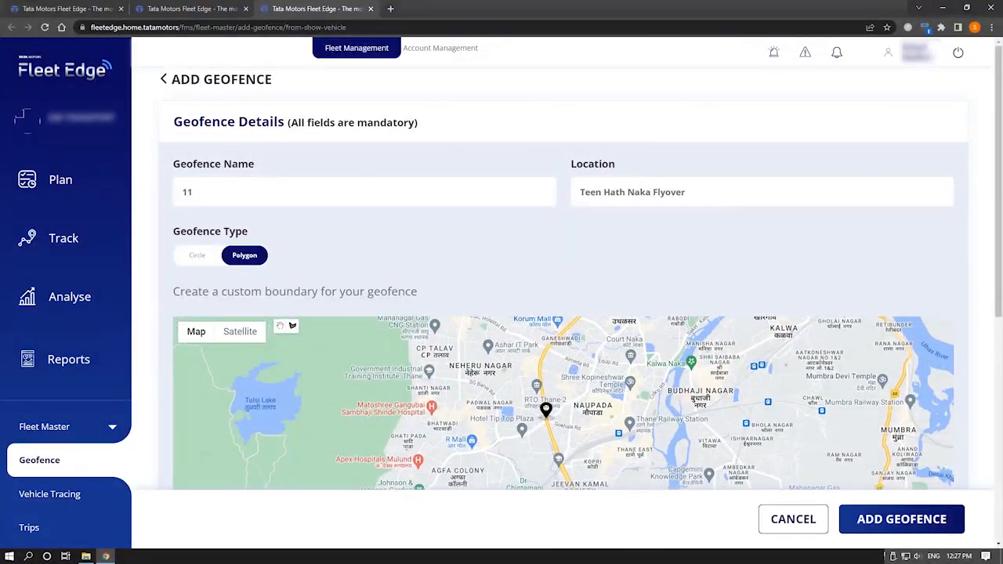
Review the polygon boundary on the map and return to live vehicle tracking
scroll(down, 3)
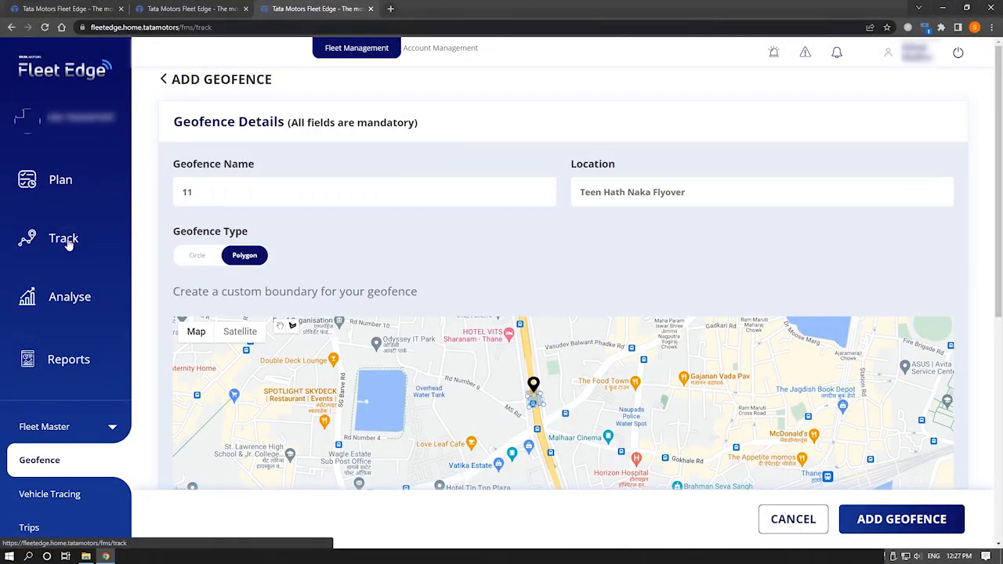
click(63, 238)
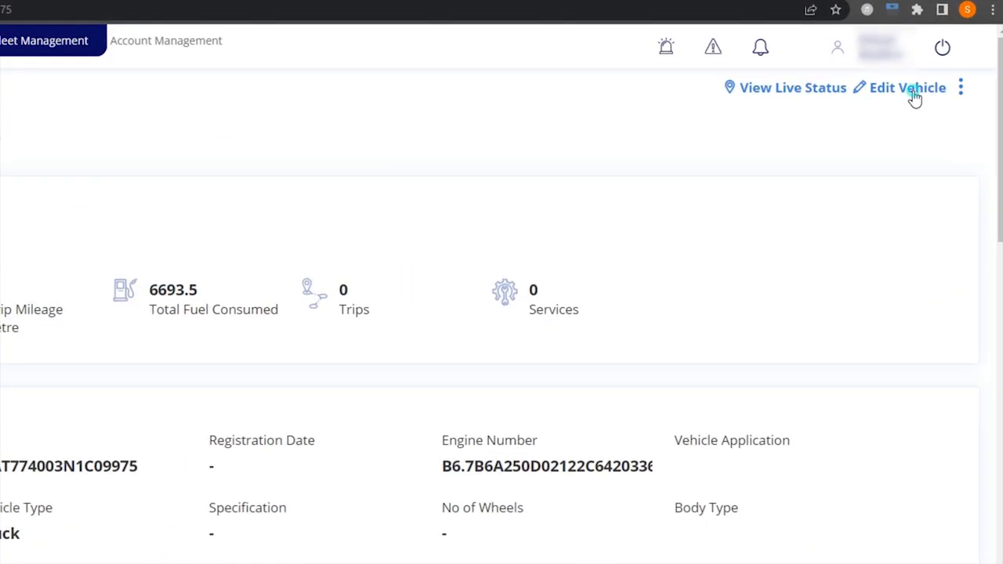
click(907, 88)
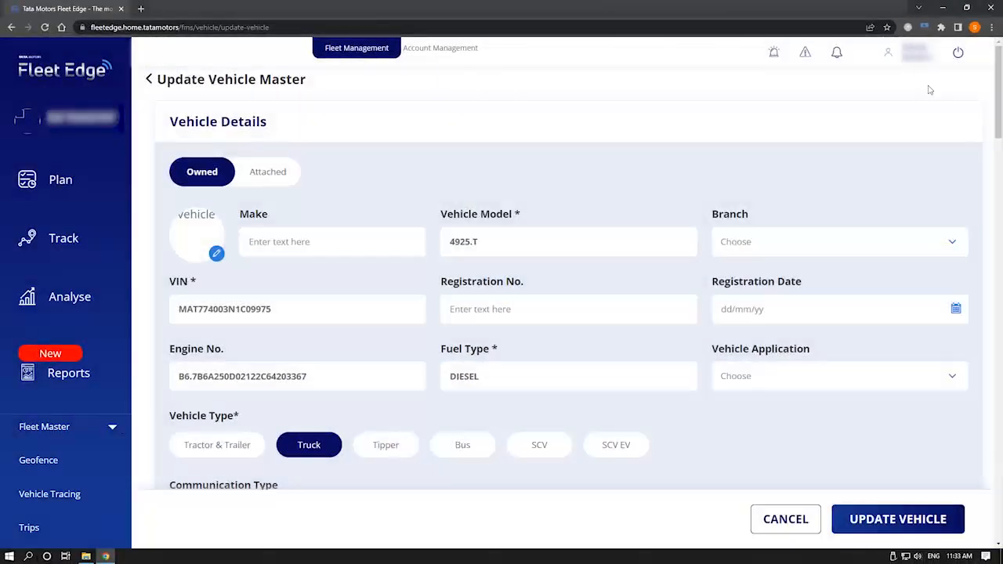
click(568, 309)
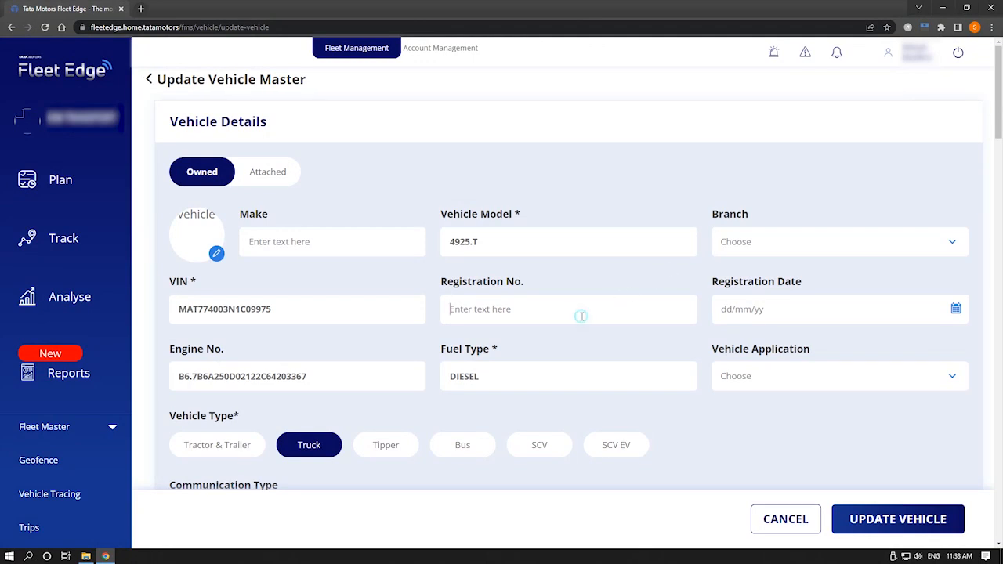
text(GJ12BZ8879)
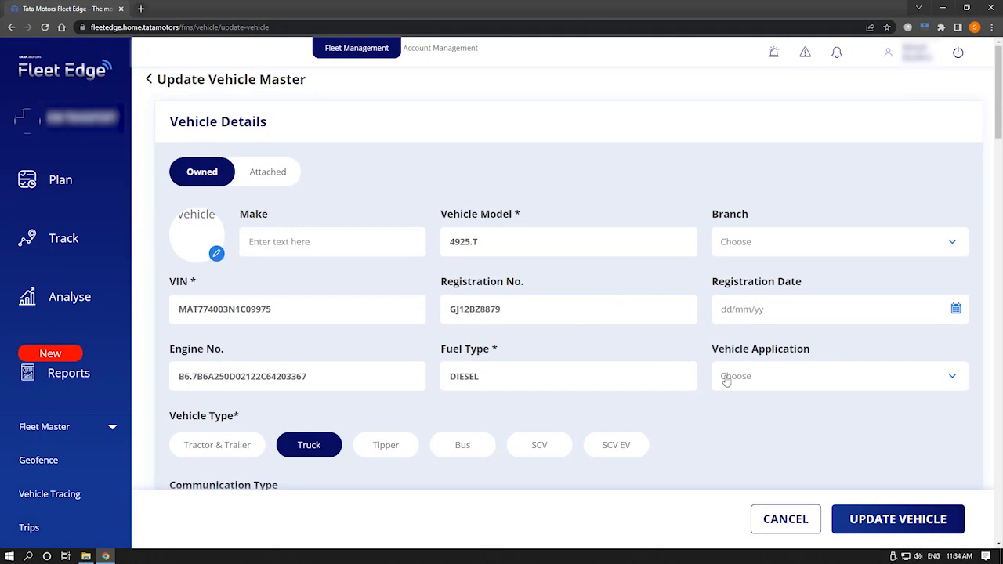
click(898, 519)
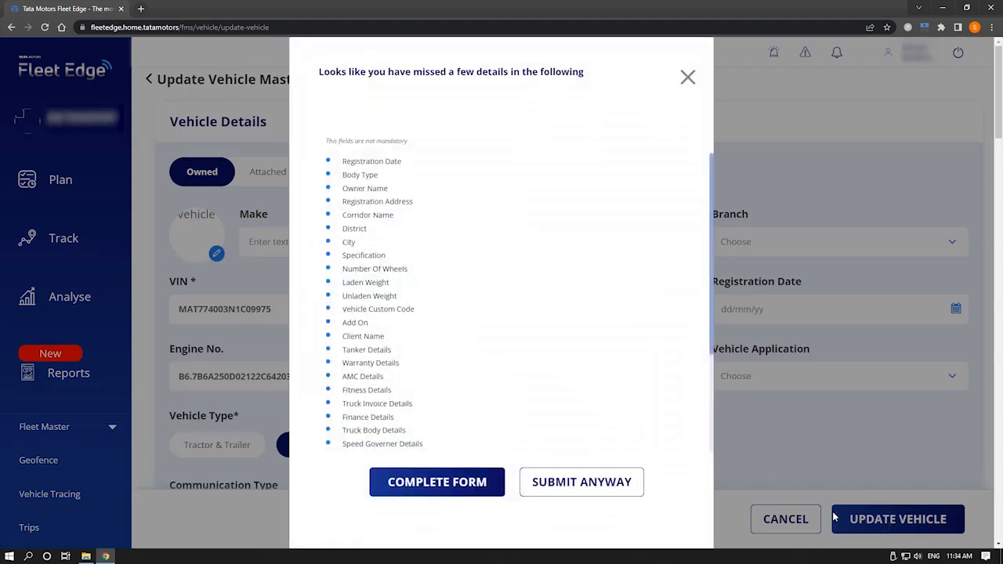
click(582, 483)
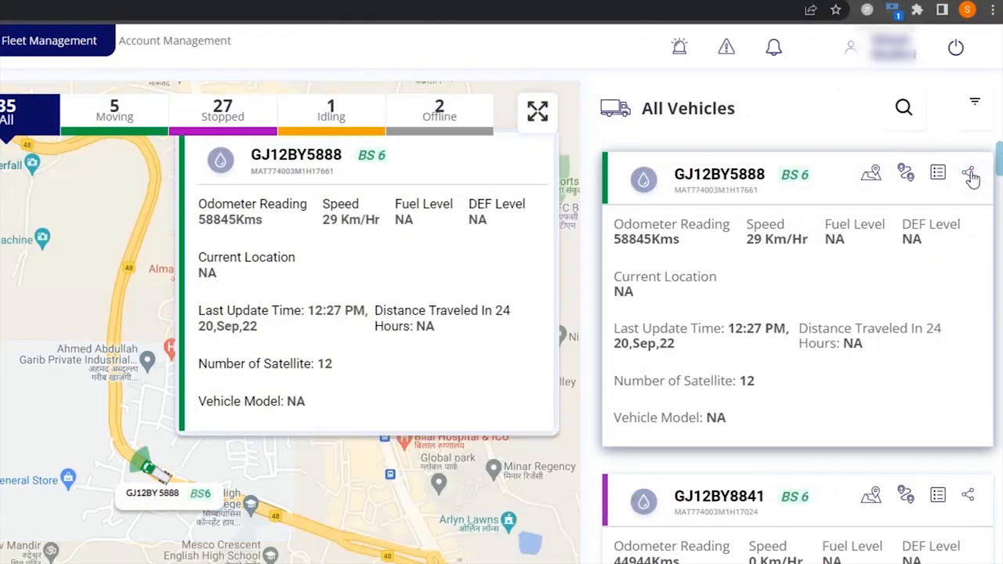
click(972, 172)
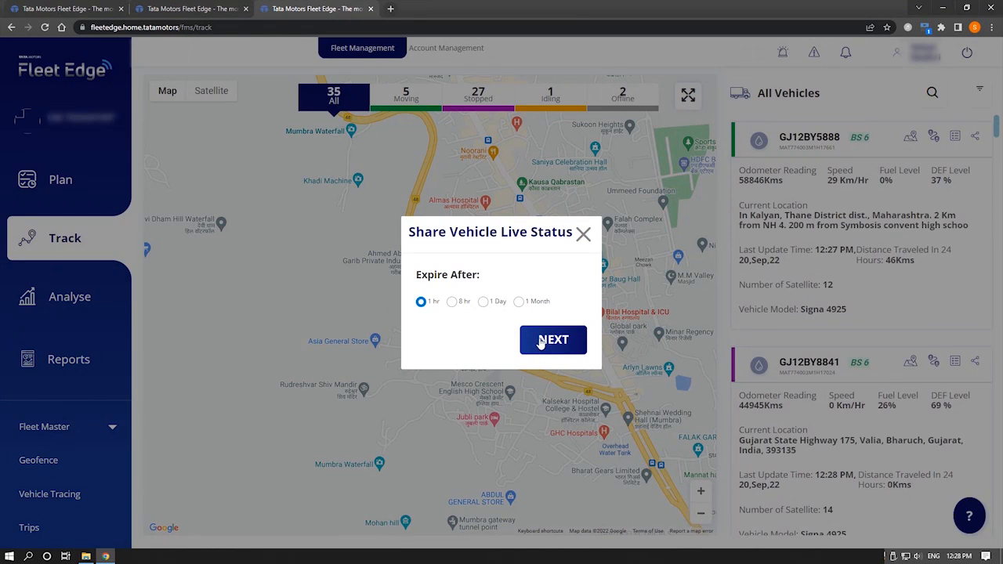
click(552, 338)
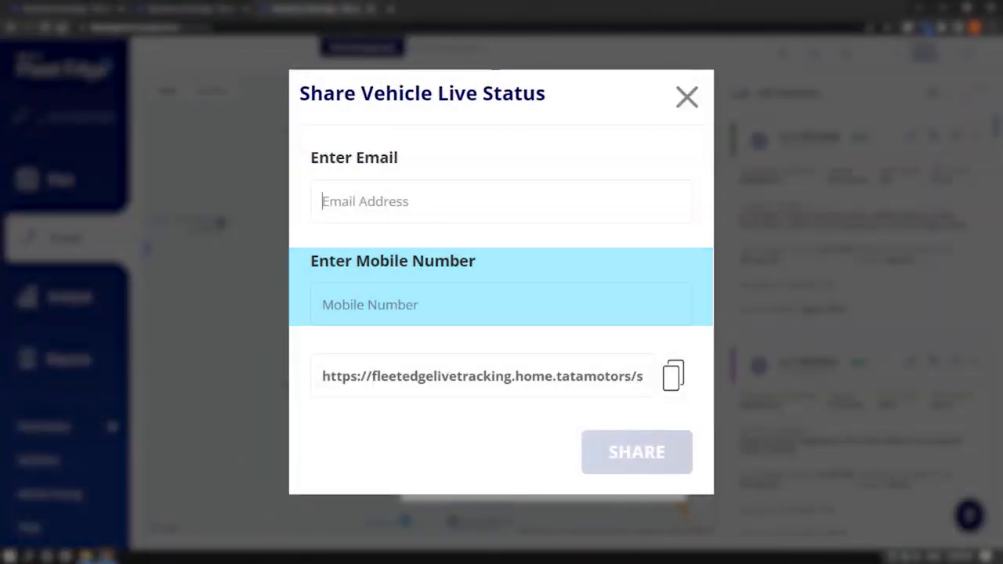
click(501, 201)
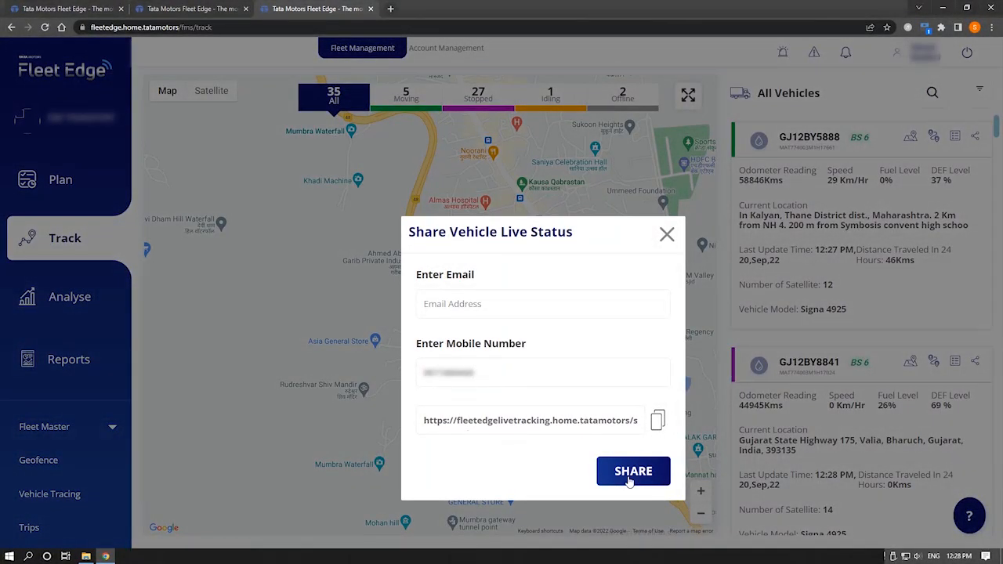
click(633, 470)
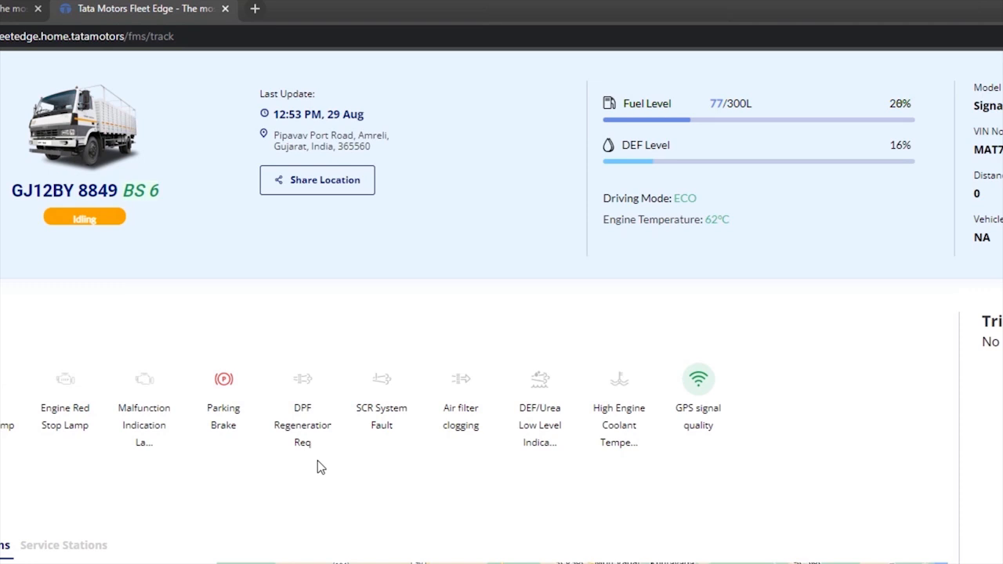
mouse_move(307, 122)
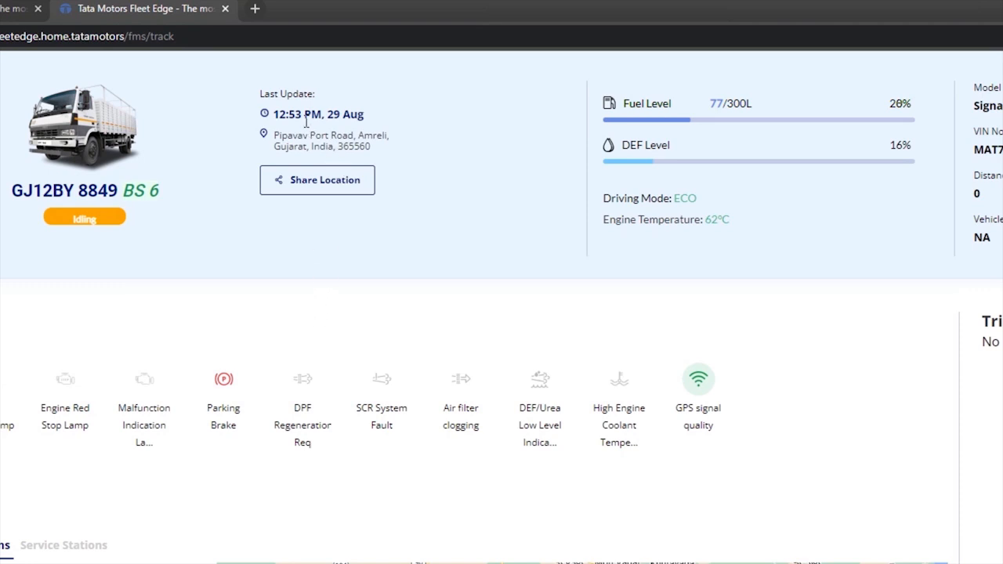
mouse_move(376, 157)
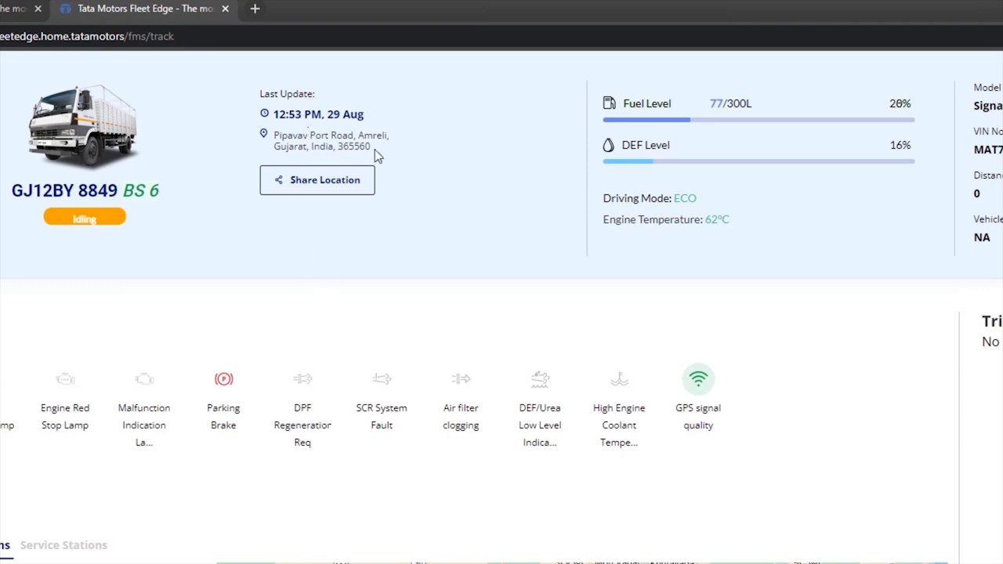
mouse_move(364, 203)
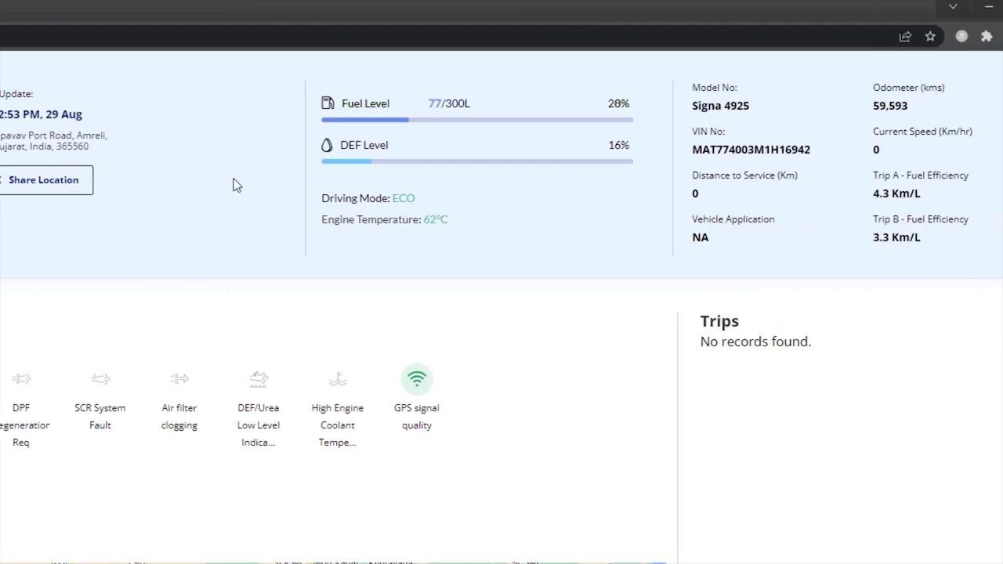
mouse_move(414, 114)
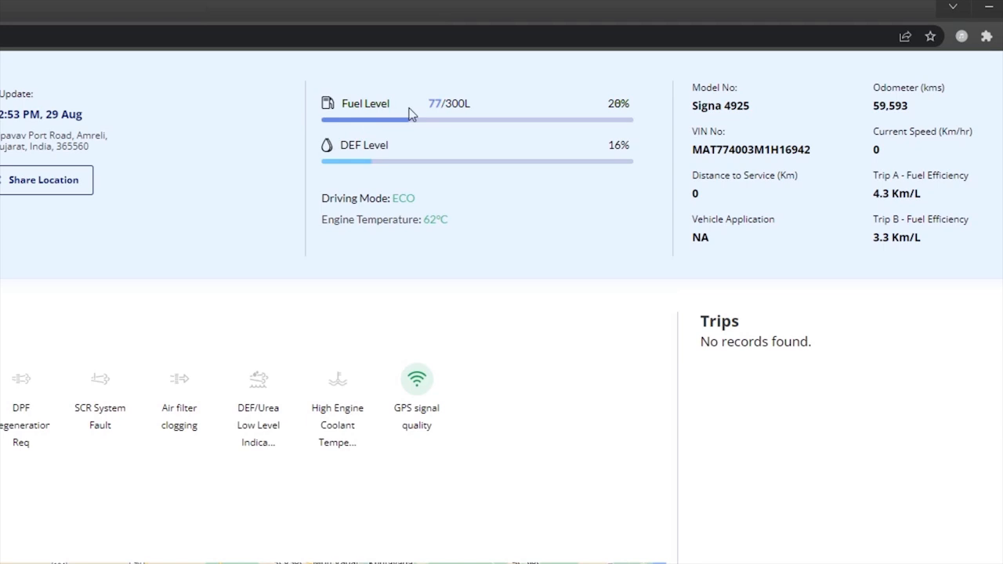
mouse_move(624, 109)
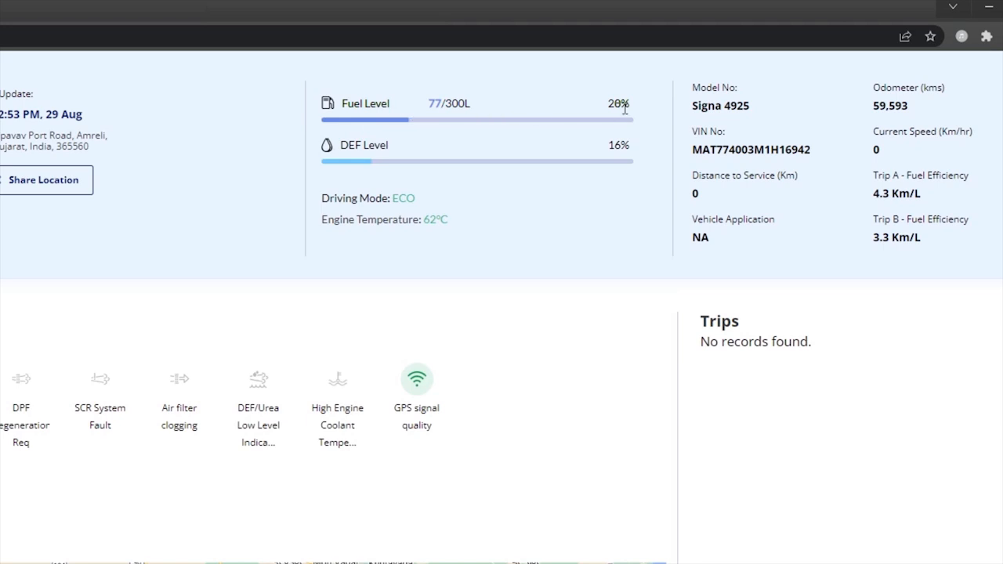
mouse_move(619, 160)
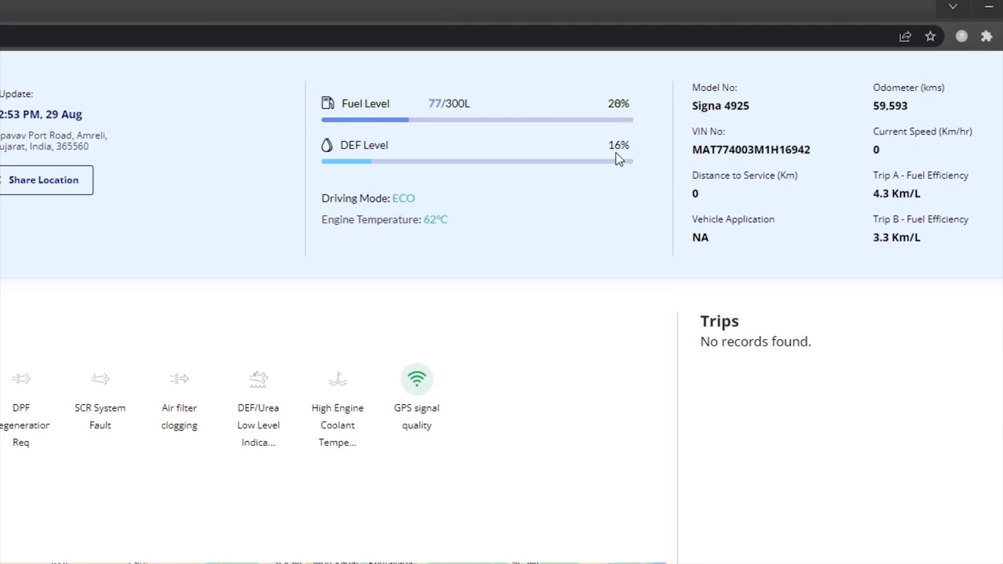
mouse_move(350, 148)
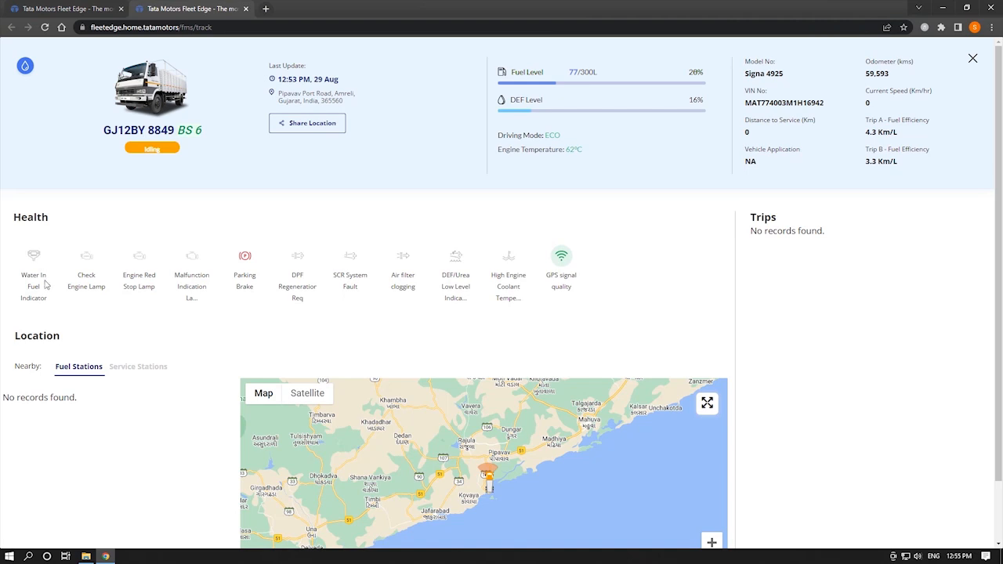
mouse_move(168, 313)
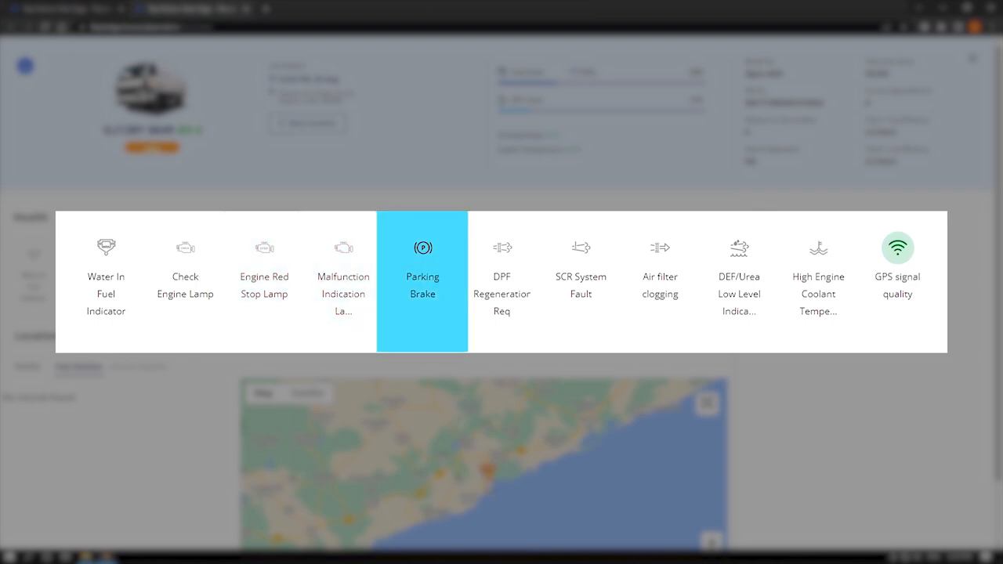
mouse_move(501, 267)
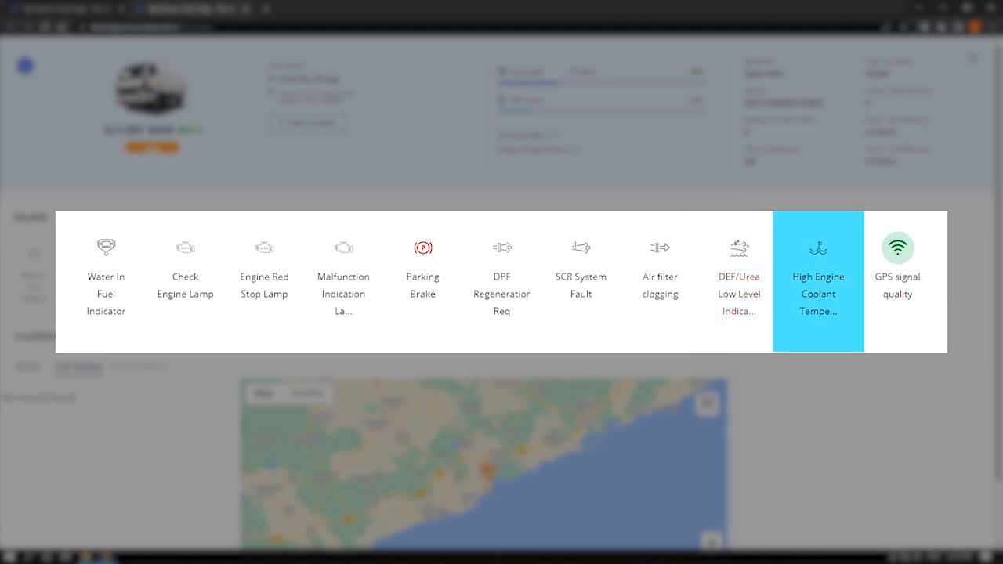
mouse_move(896, 279)
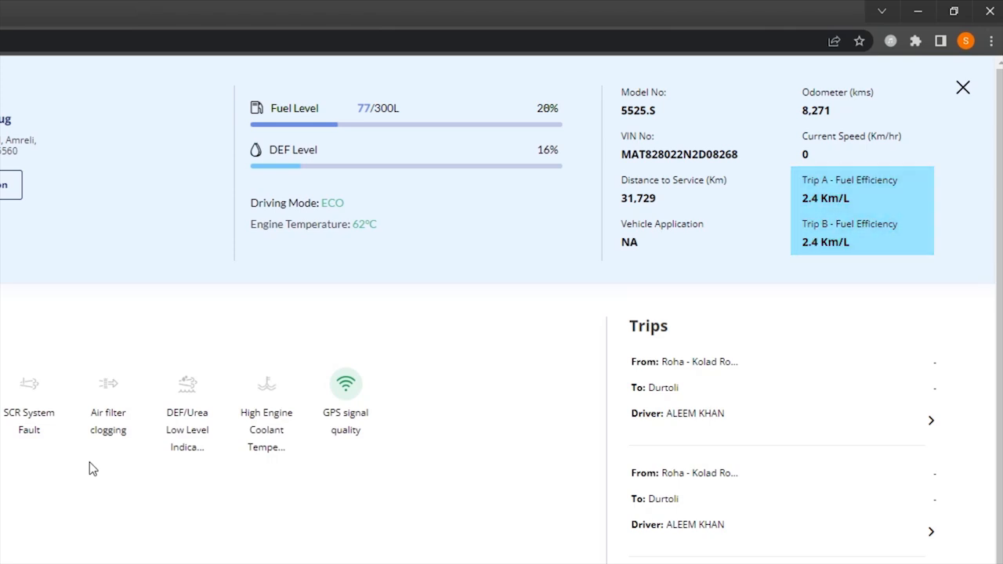
Leave vehicle details and apply the 30 Sep 2022 date range in Vehicle Tracing
click(962, 88)
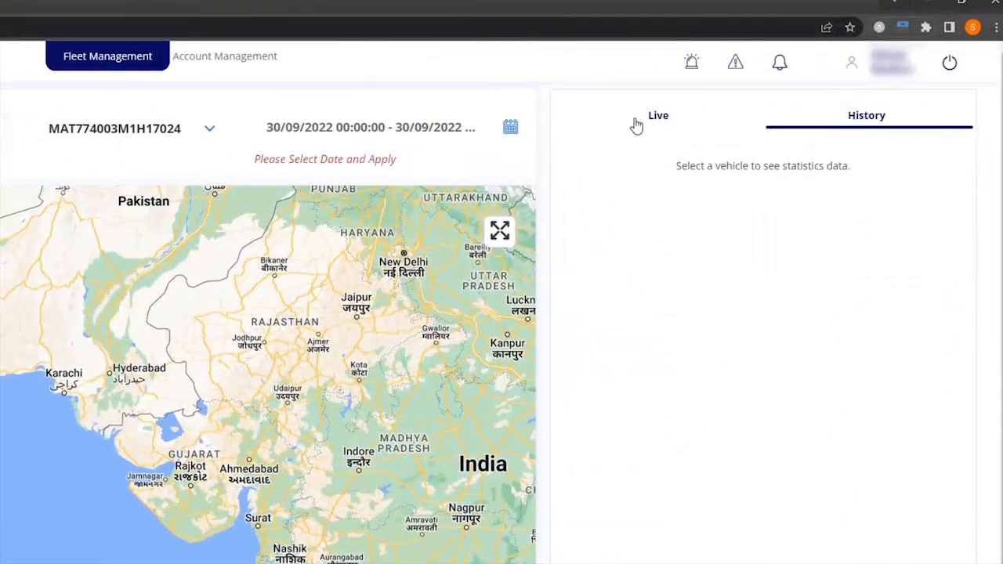
click(511, 126)
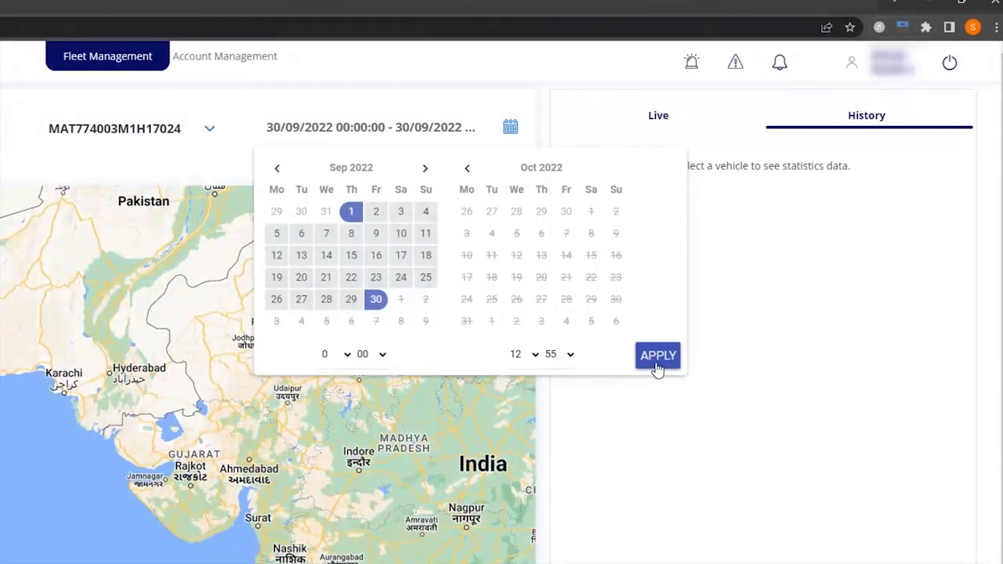
click(658, 354)
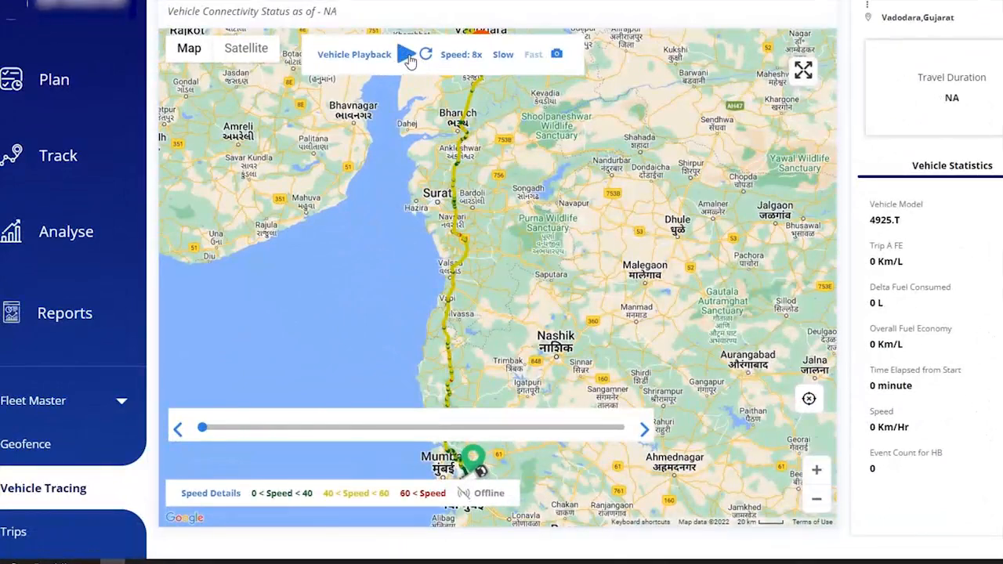
Start the route playback and switch to the Event TimeLine, which shows no events
click(406, 53)
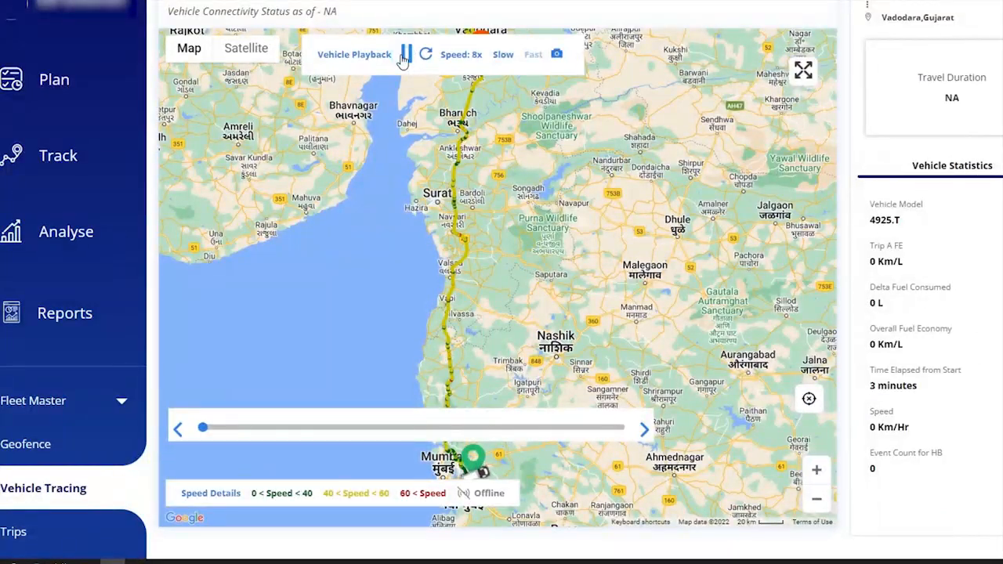
click(406, 53)
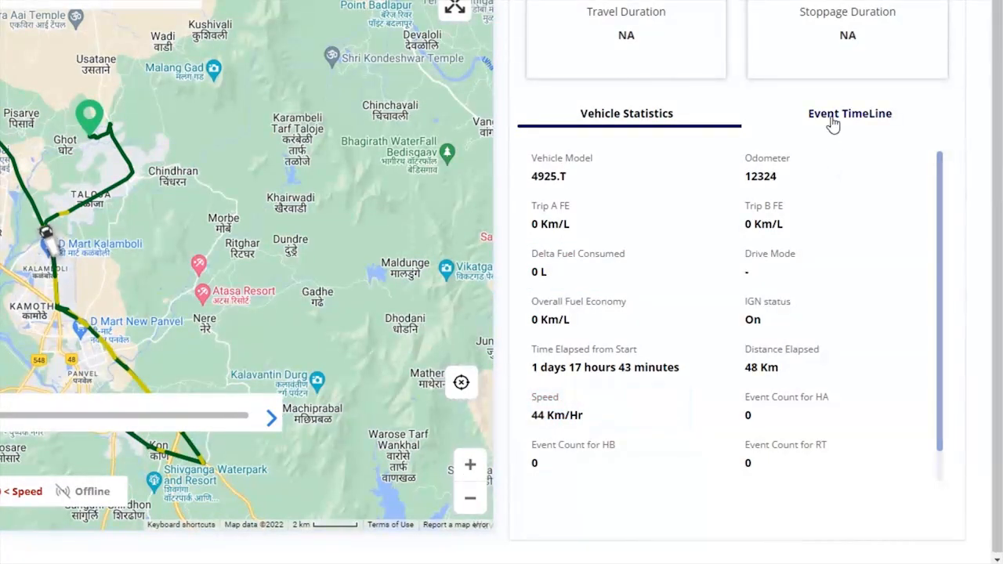
click(849, 113)
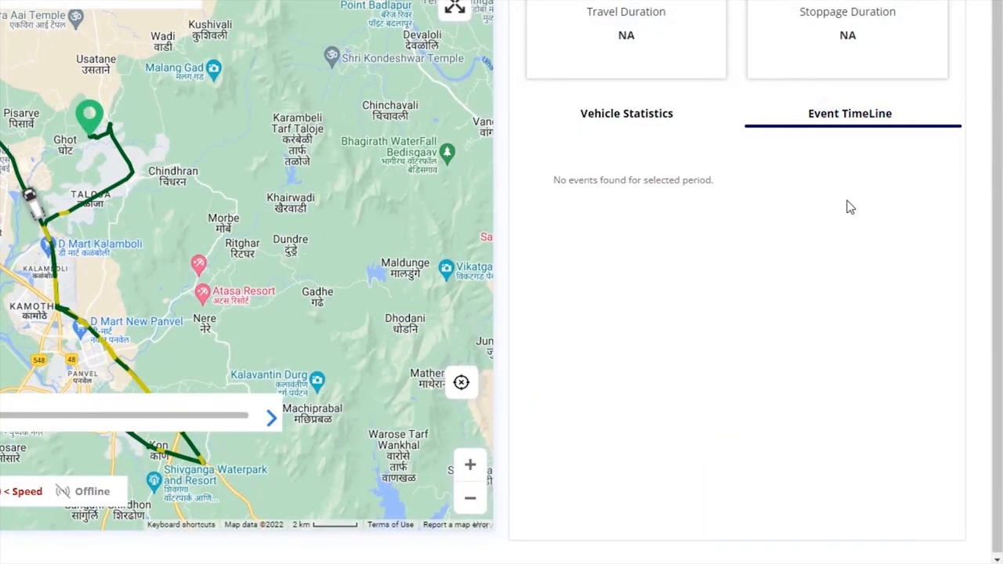